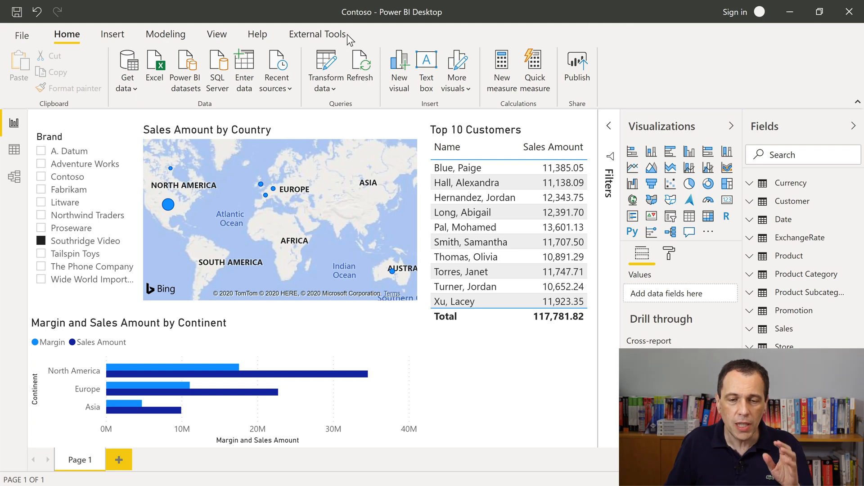
Show the External Tools ribbon listing Analyze in Excel, DAX Studio and Tabular Editor
click(317, 35)
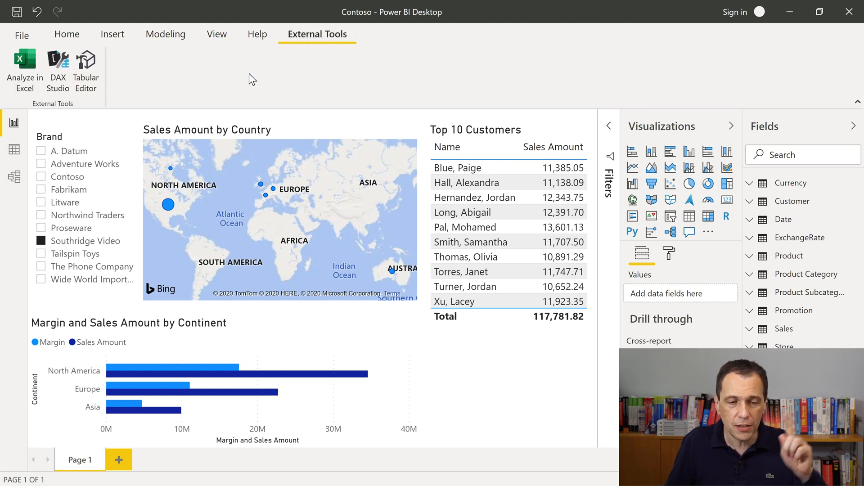
mouse_move(258, 98)
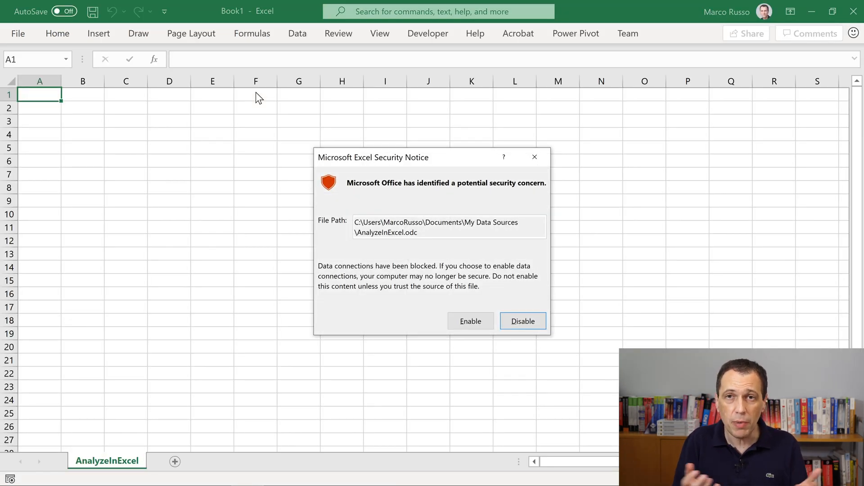
mouse_move(216, 154)
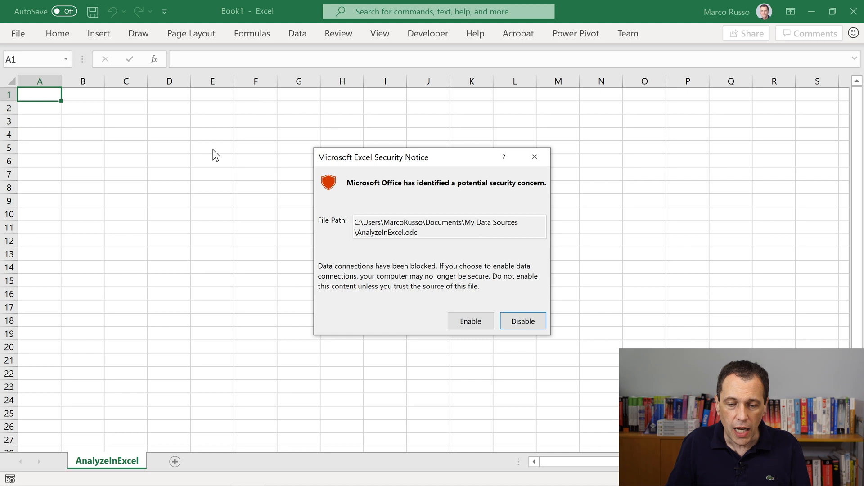
Enable the blocked data connections in the Excel Security Notice
click(523, 320)
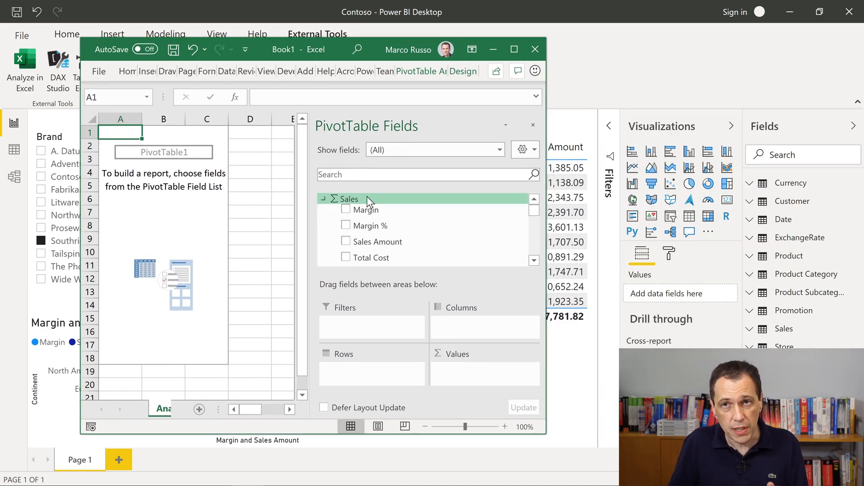
mouse_move(352, 218)
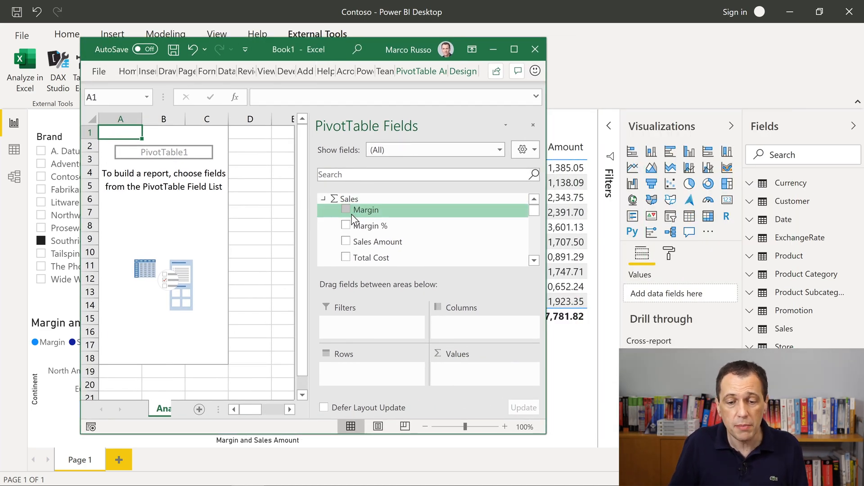
Add Margin and Margin % as values and Product Brand as rows in the PivotTable
click(345, 209)
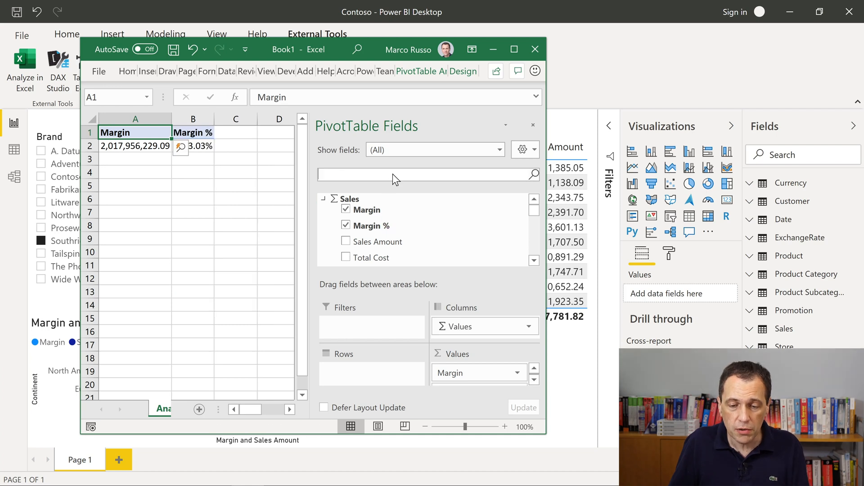
text(brand)
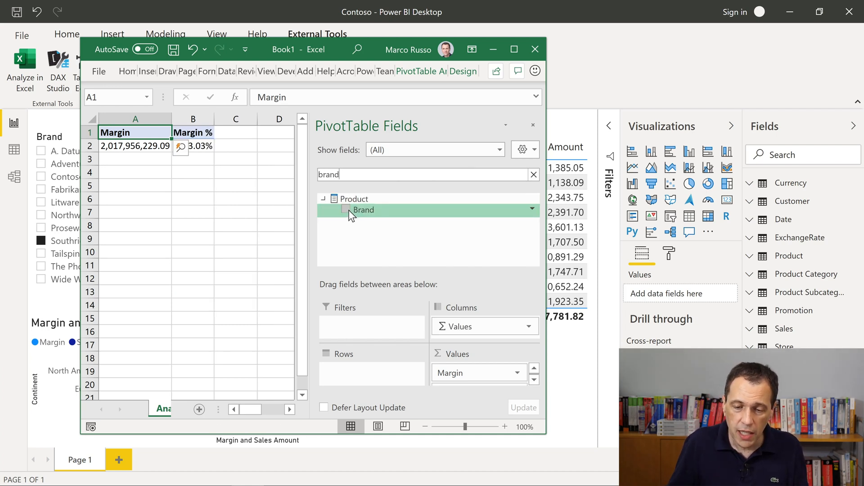
click(346, 210)
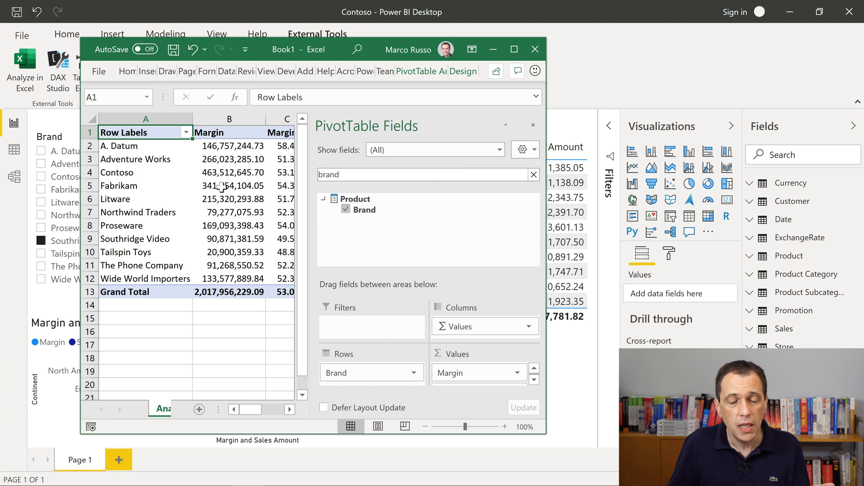
click(229, 172)
text(=)
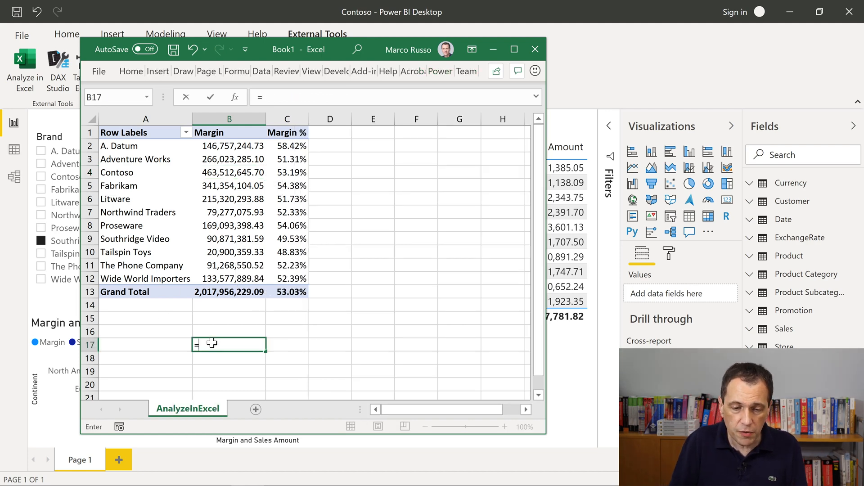
Enter the formula =b2 in cell B17 to pull a Margin figure from the PivotTable
text(b2)
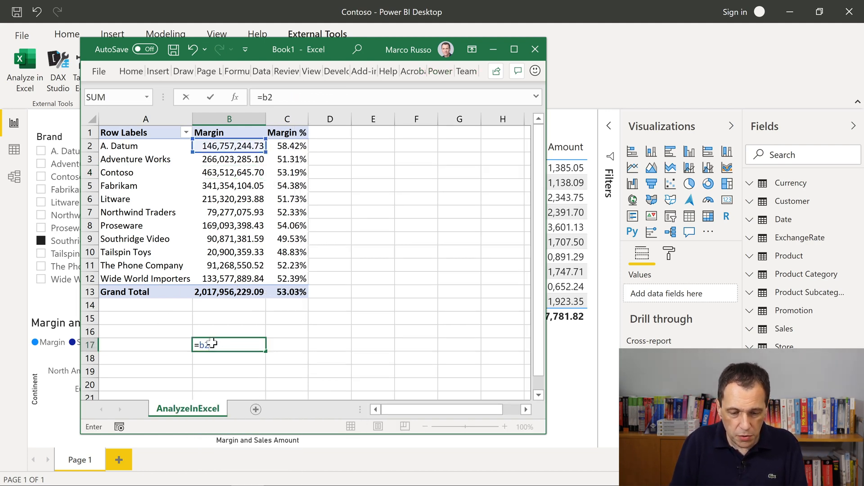
key(Enter)
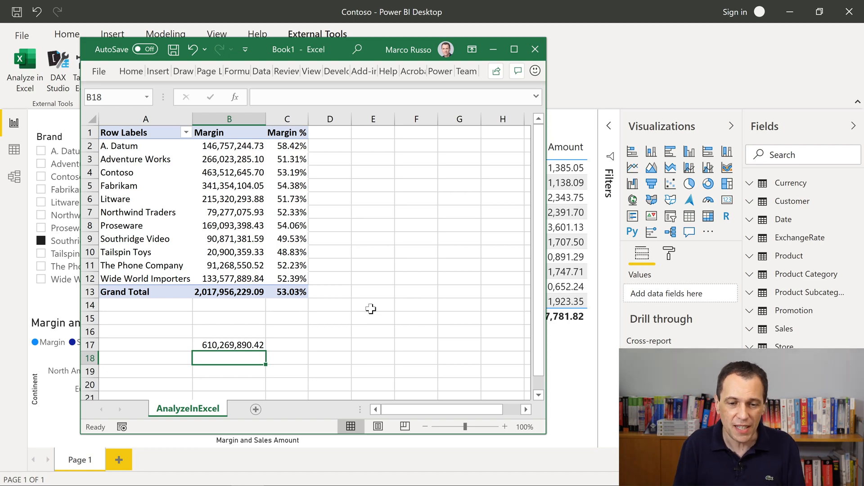
click(535, 49)
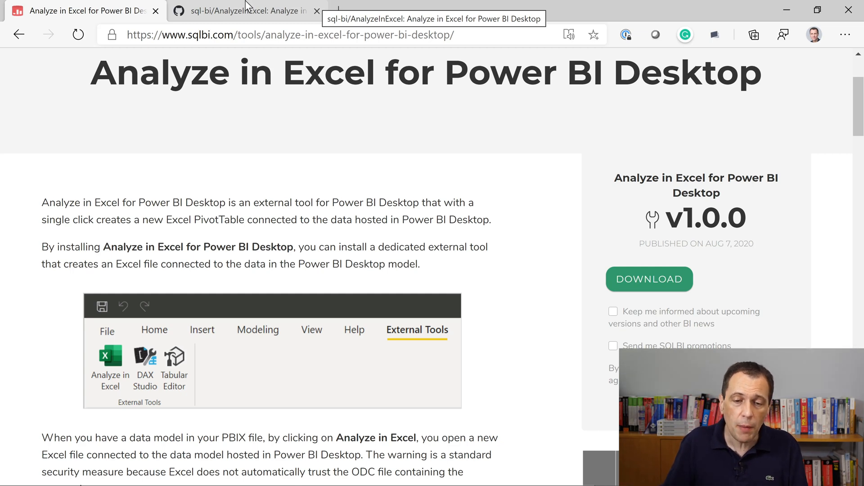
Show the sql-bi/AnalyzeInExcel README describing the v1 Open Excel and v2 Create Excel Report versions
click(245, 11)
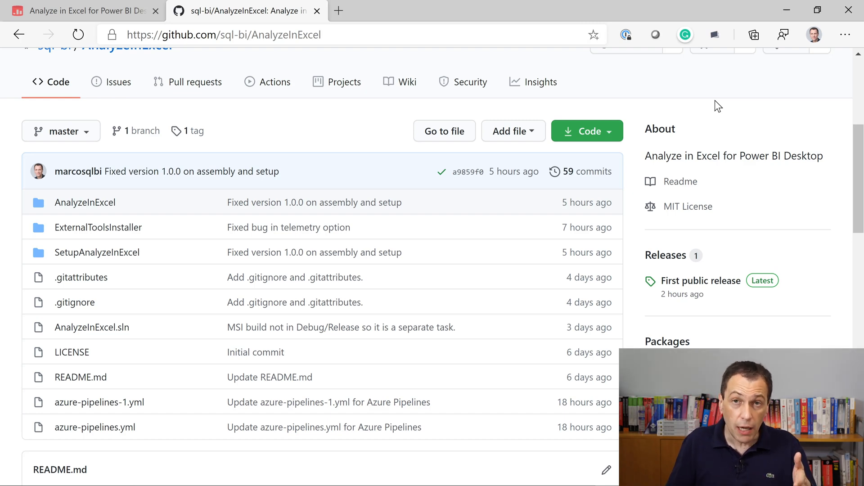
scroll(down, 3)
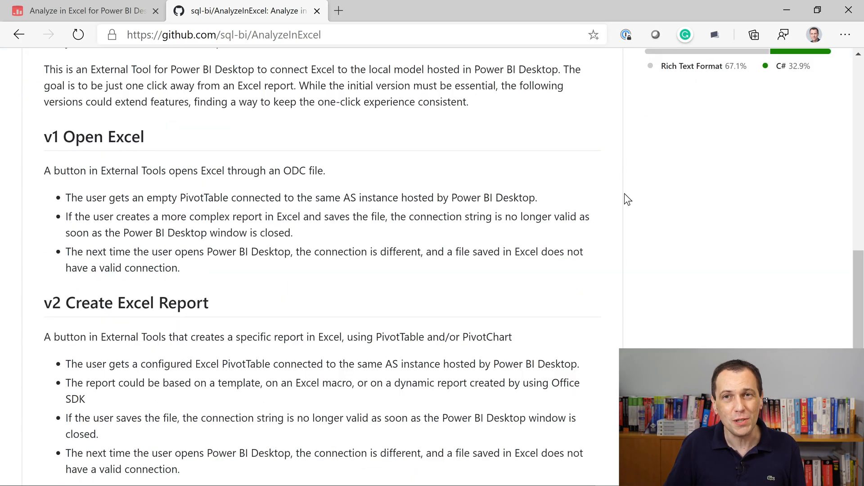
scroll(down, 3)
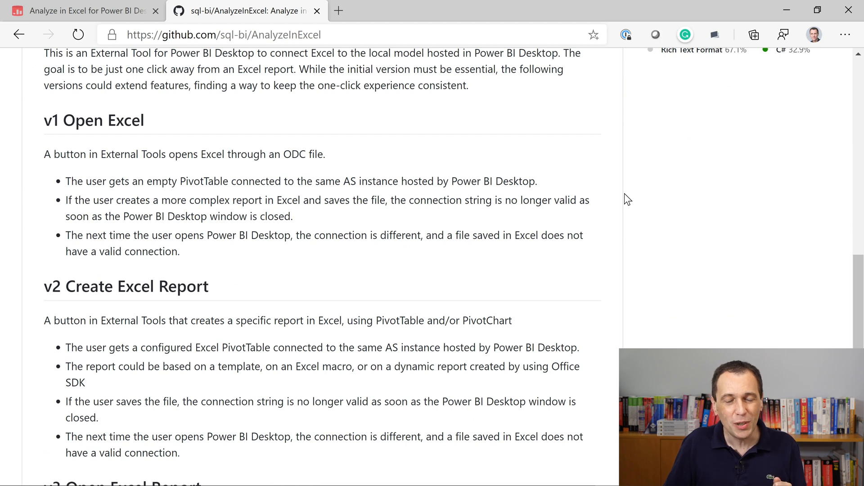